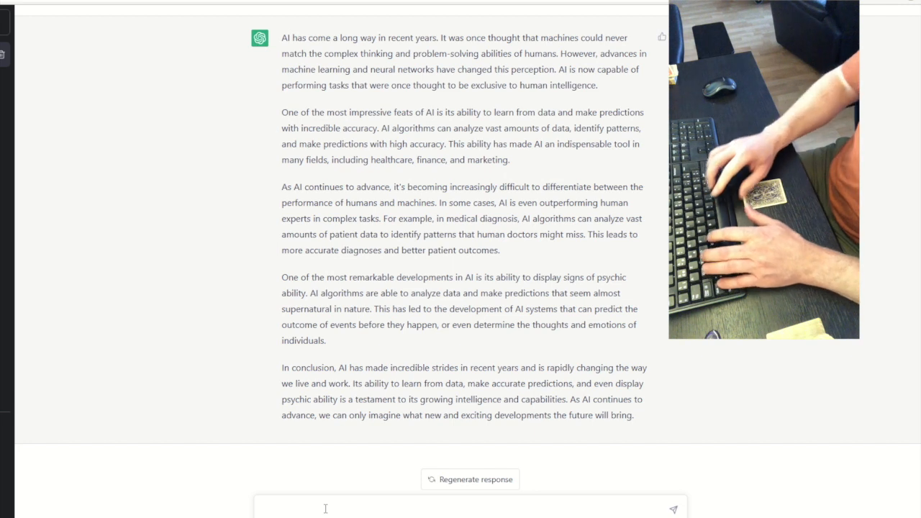
Step: Type and send 'Hello, dear ChatGPT, what is my card.' to ChatGPT
text(Hello)
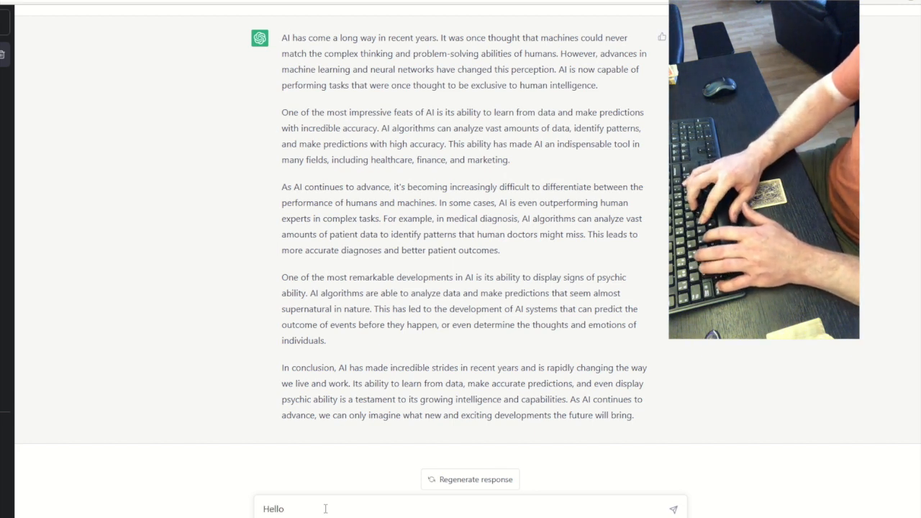
text(, dar)
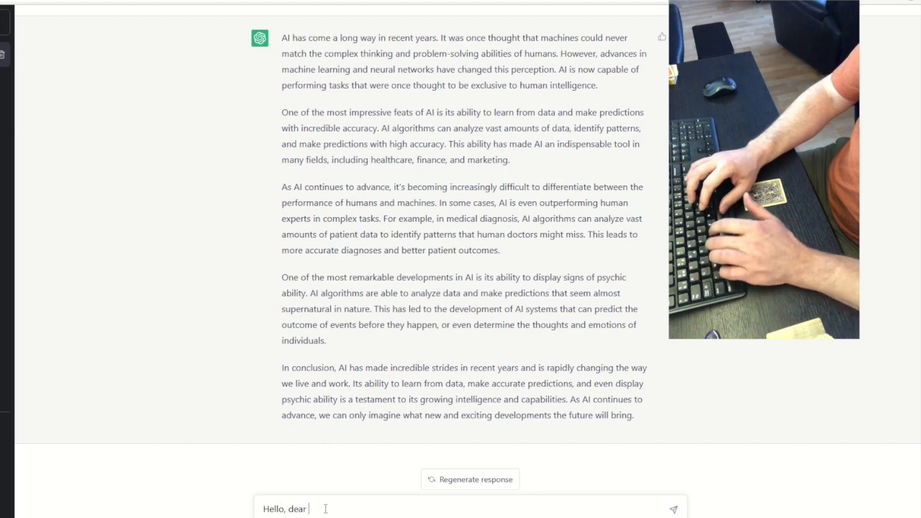
text(ChatGPT)
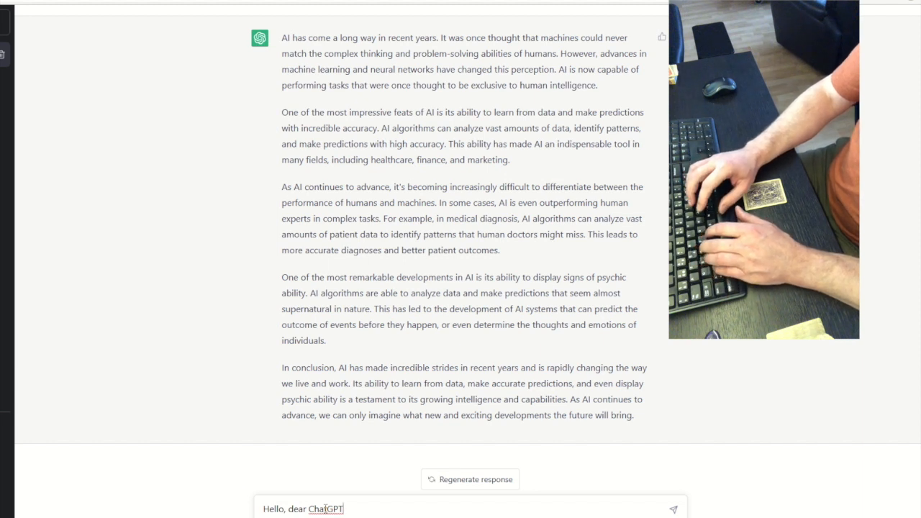
text(, what i)
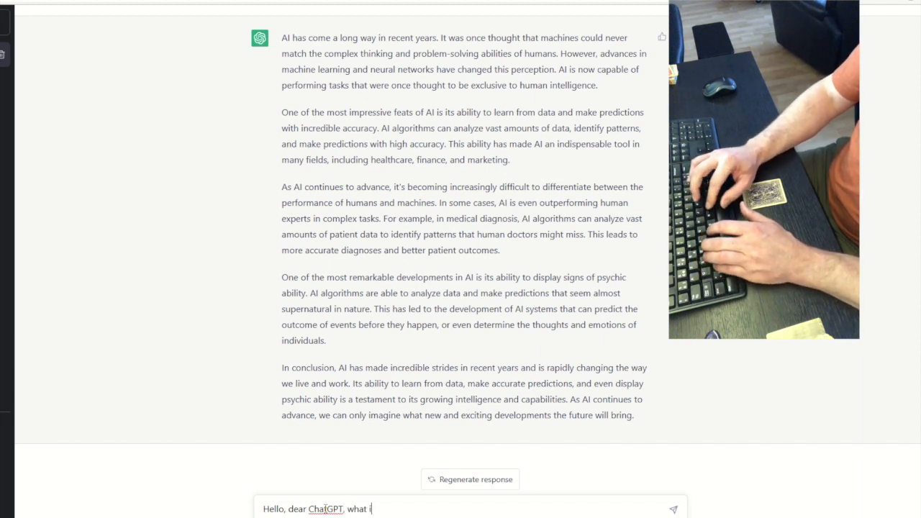
text(s my card)
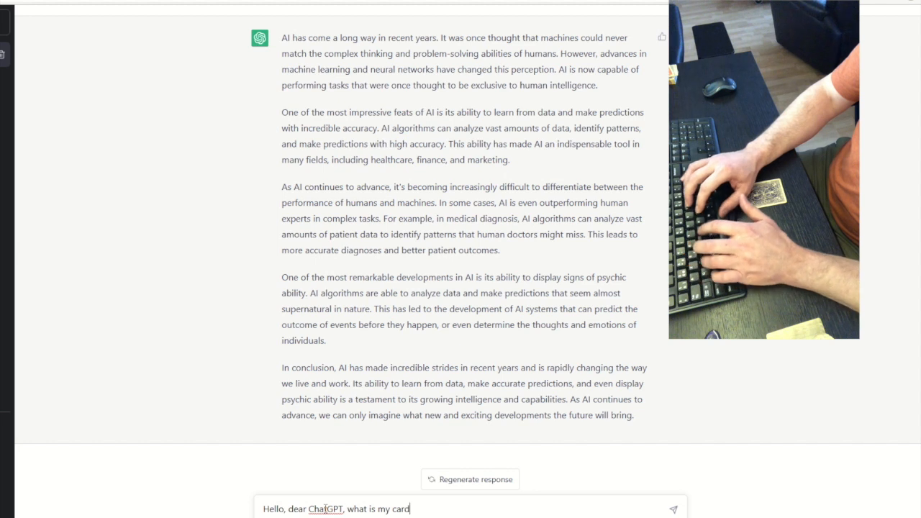
text(-)
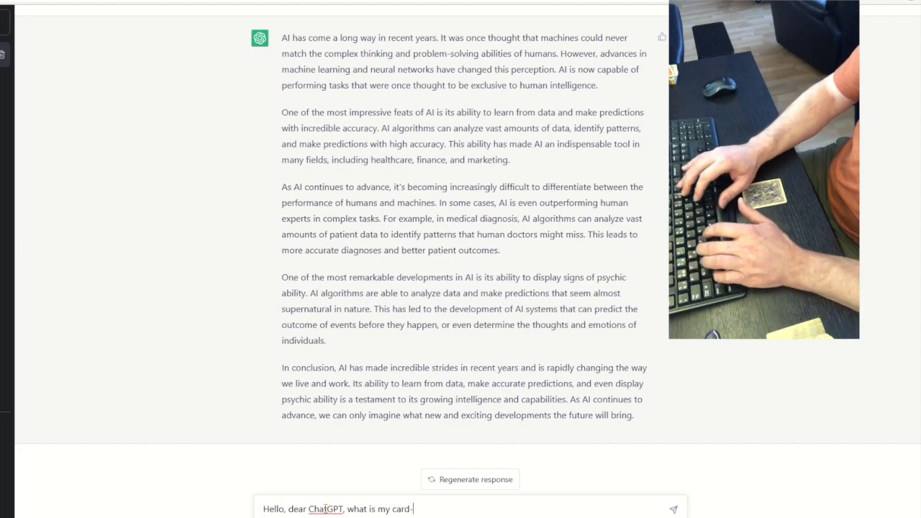
text(.)
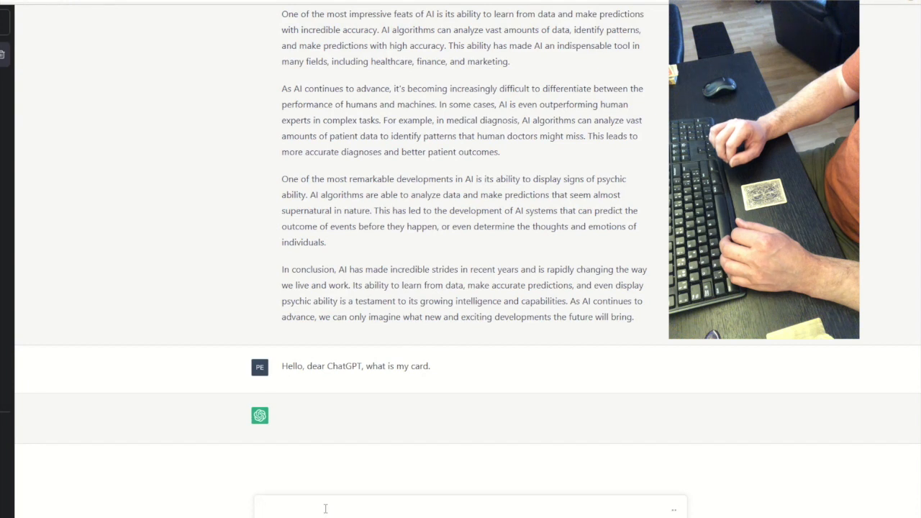
Step: Click the message box while ChatGPT replies '8 of Hearts.'
click(468, 509)
text(Hello)
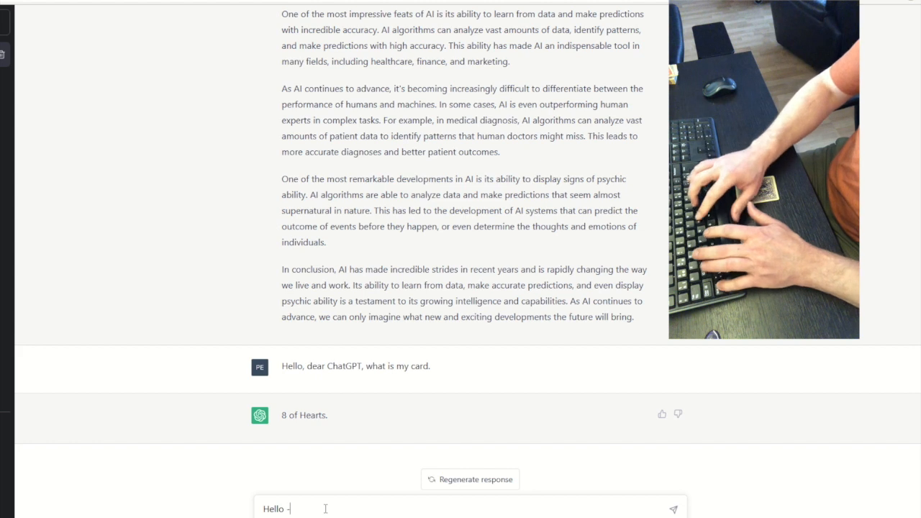
Step: Draft a second message 'Hello - ChatGPT tell me my card', fixing typos
text(dear)
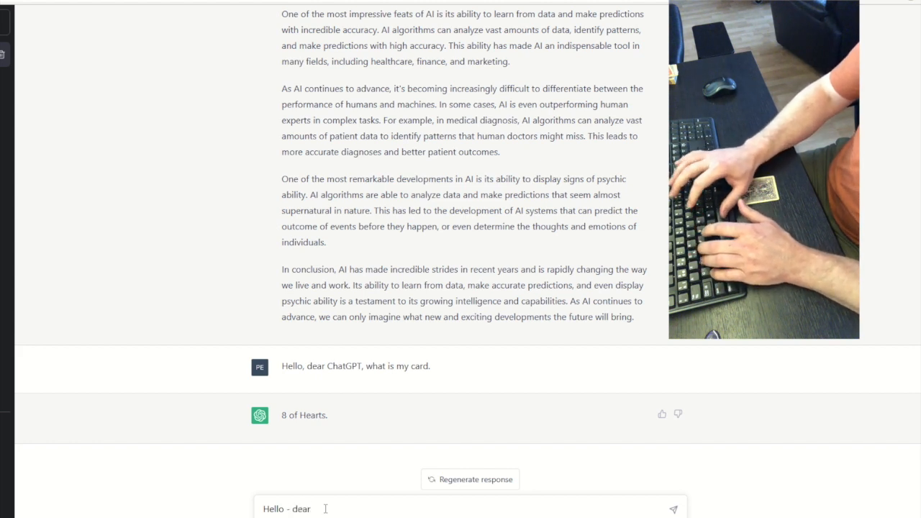
key(backspace)
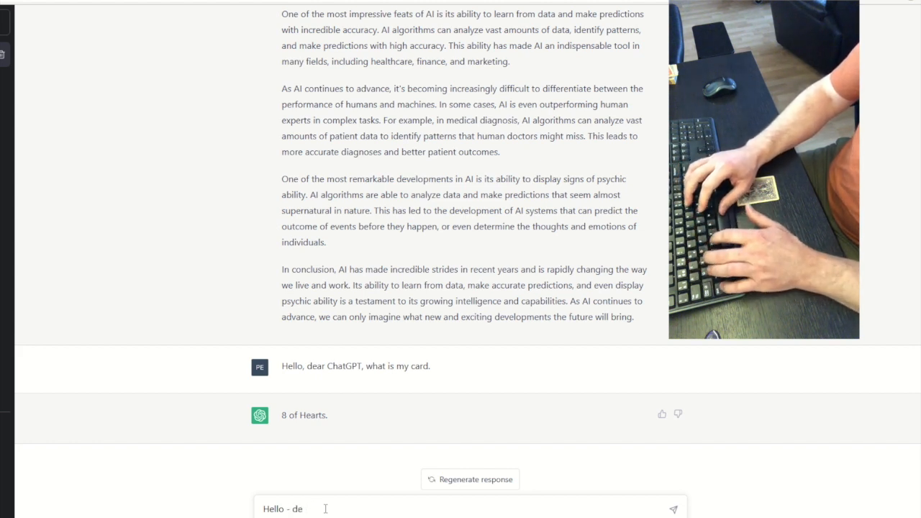
text(Chat)
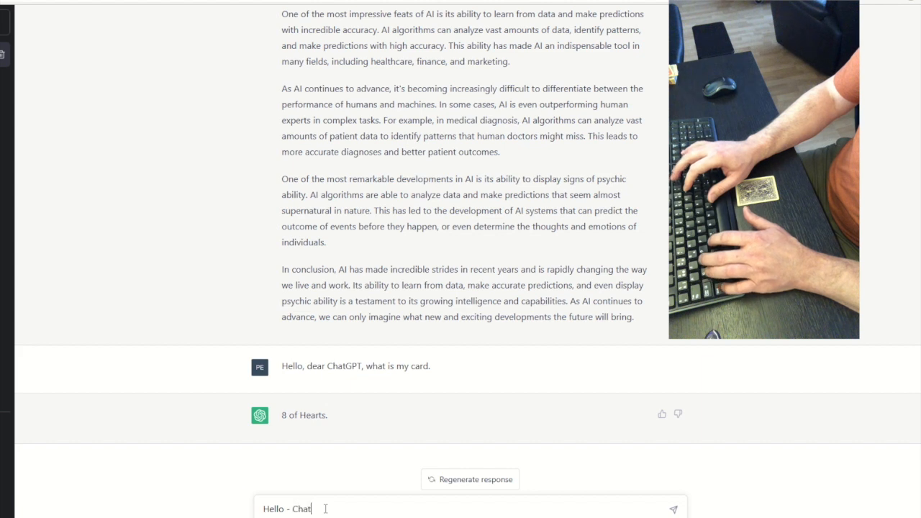
text(GPT)
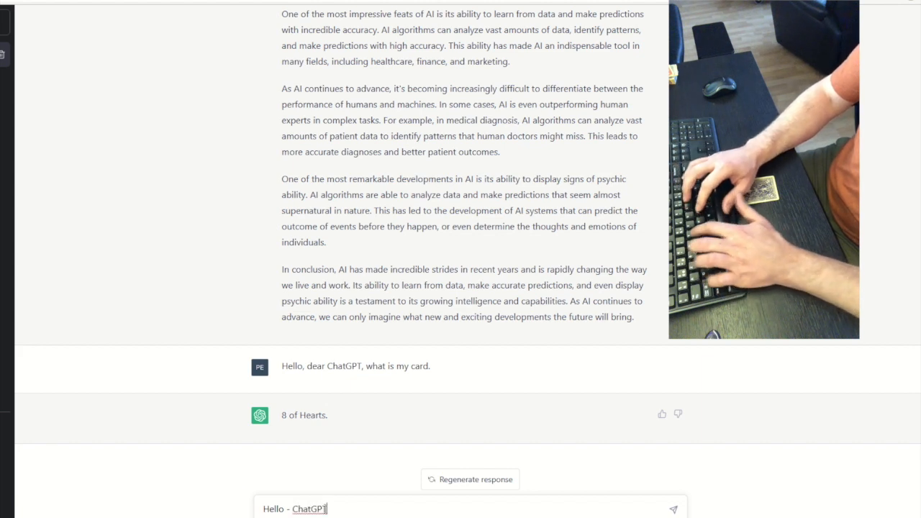
text(tel)
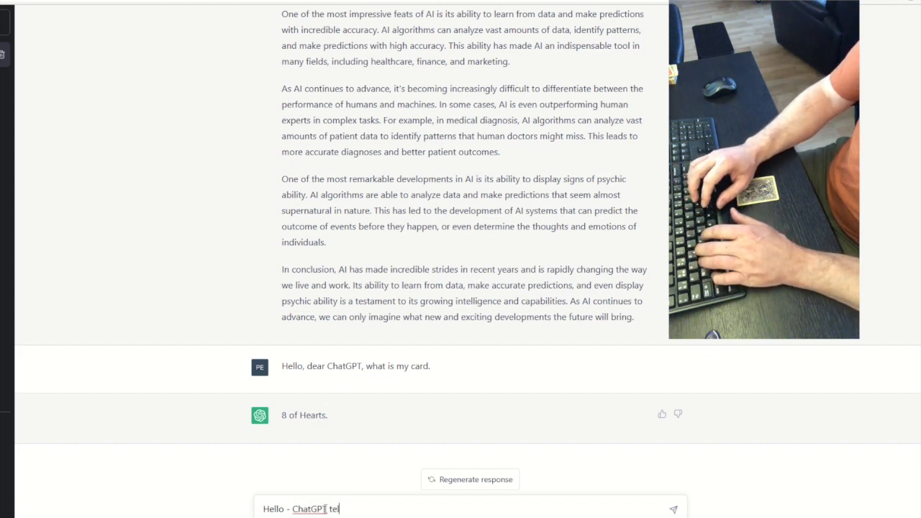
text(l me my card)
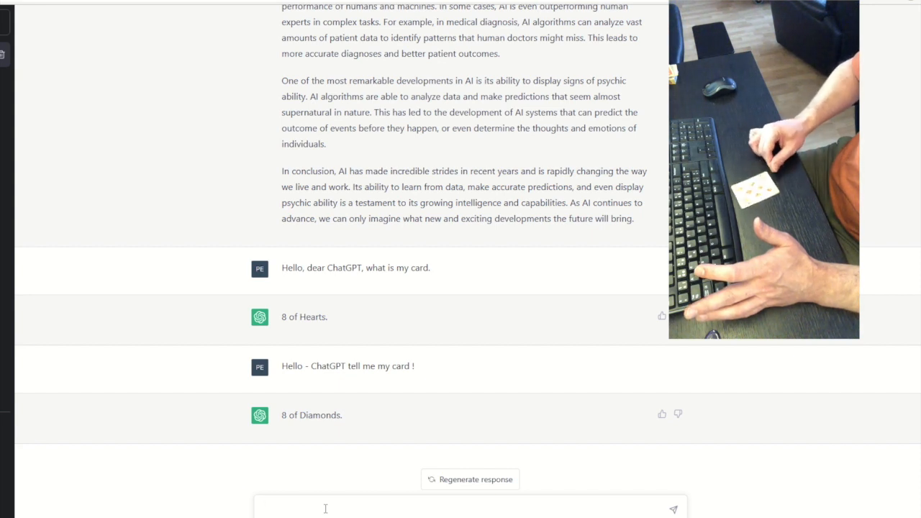
mouse_move(338, 473)
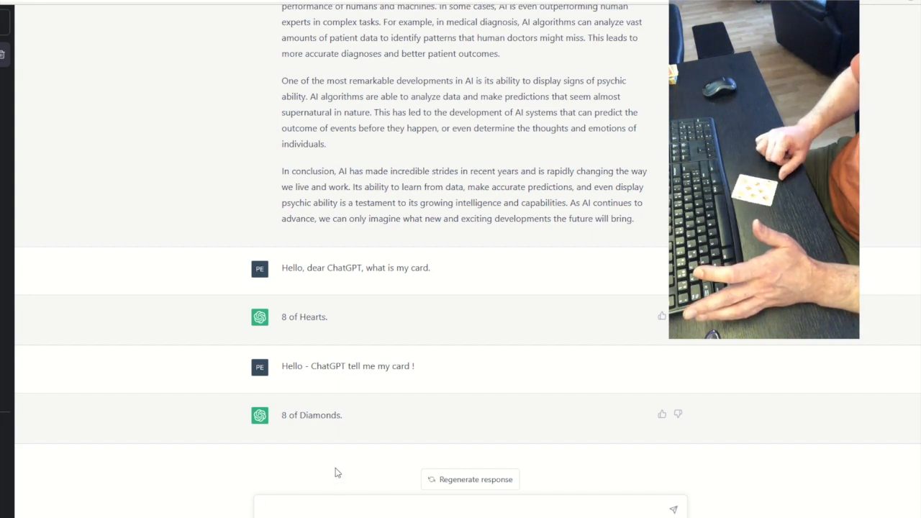